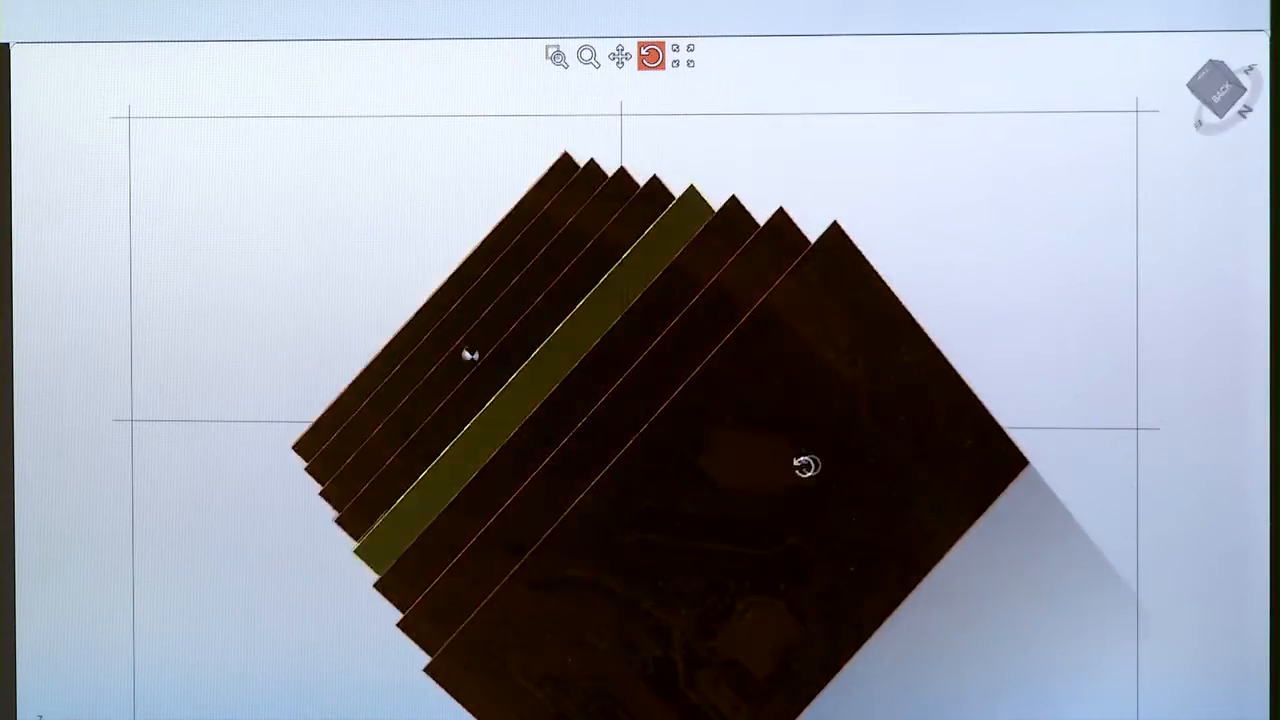
Expand the board's dielectric layers into a separated vertical stack beneath the mounted components.
{"action": "left_click_drag", "start_coordinate": [800, 460], "coordinate": [790, 350]}
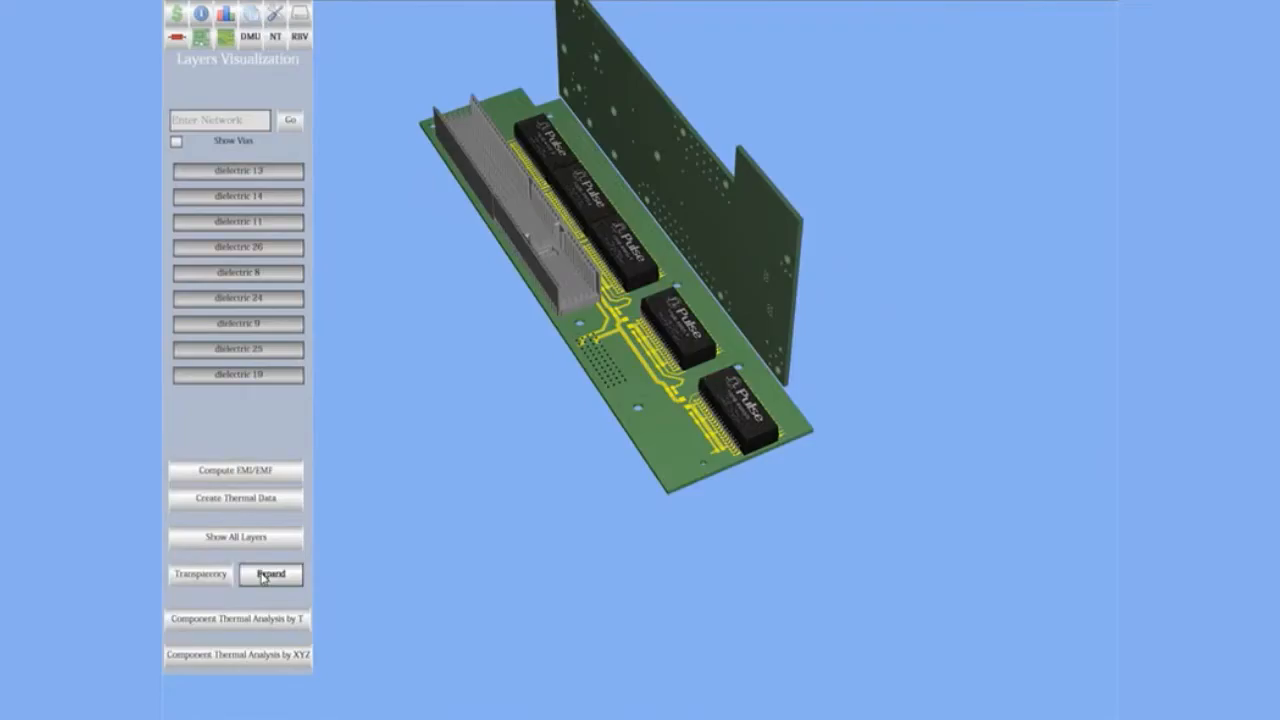
{"action": "left_click", "coordinate": [270, 574]}
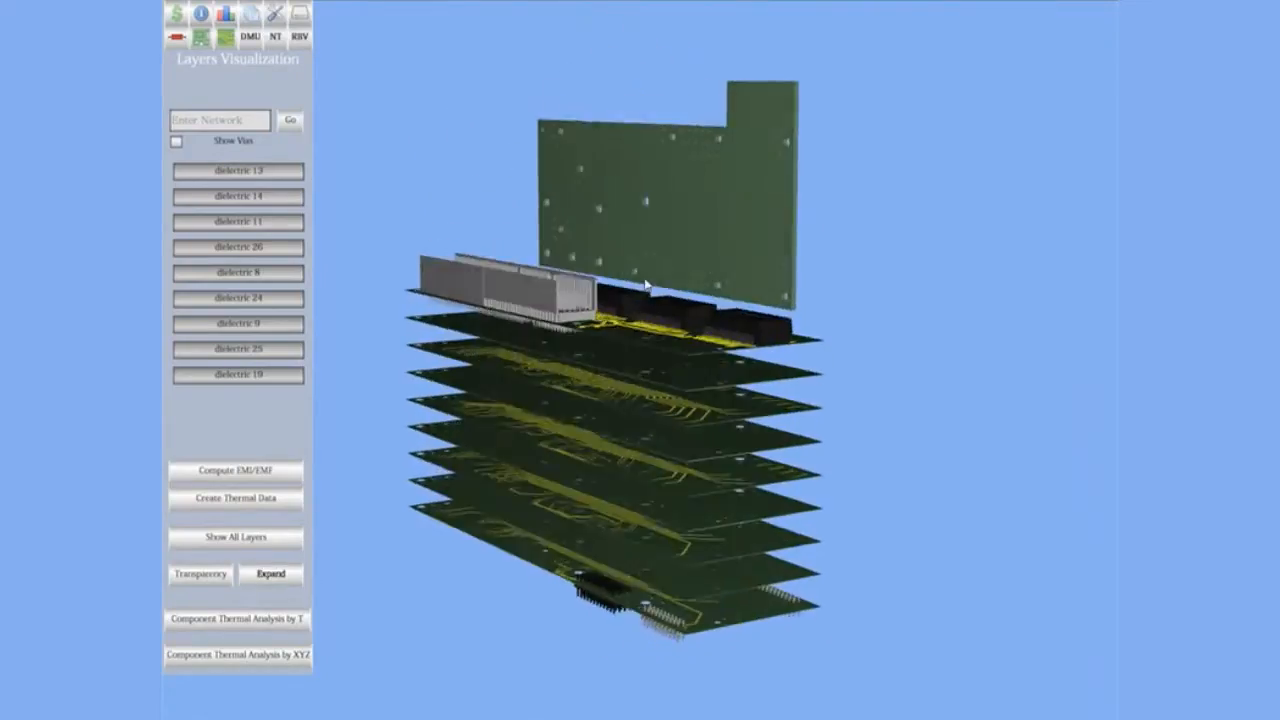